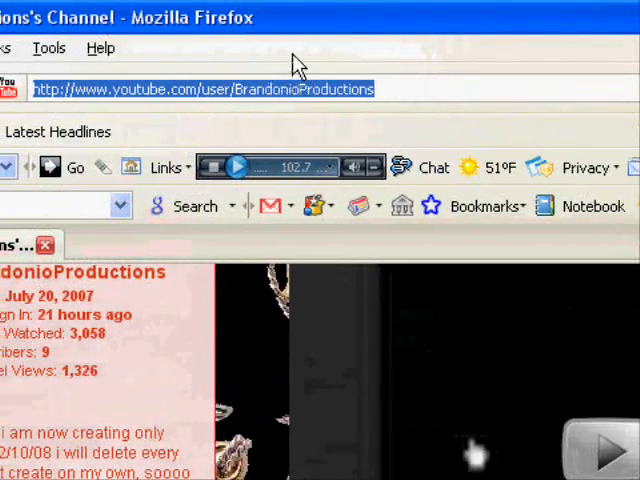
Step: Navigate Firefox to the Revo Uninstaller homepage via the address bar
type("www.")
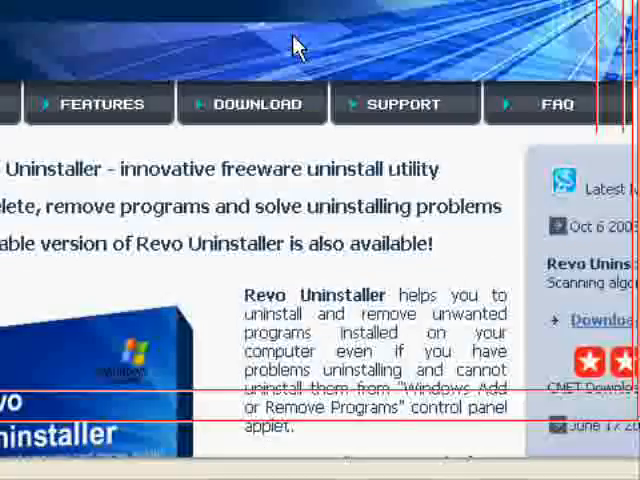
Step: Download revosetup.exe (1.6 MB) from the CNET Download.com page
left_click(252, 104)
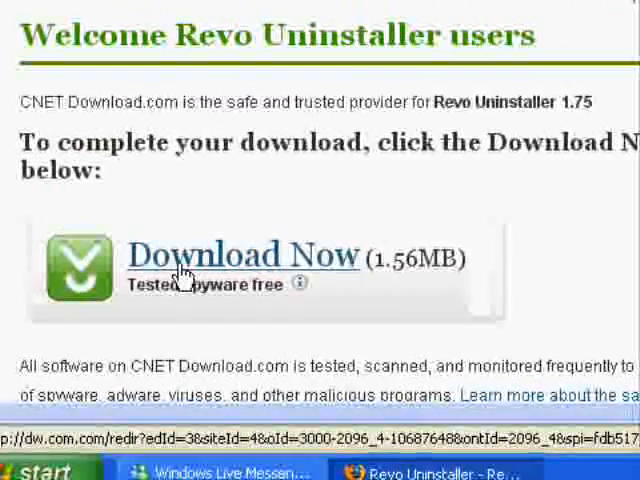
left_click(245, 256)
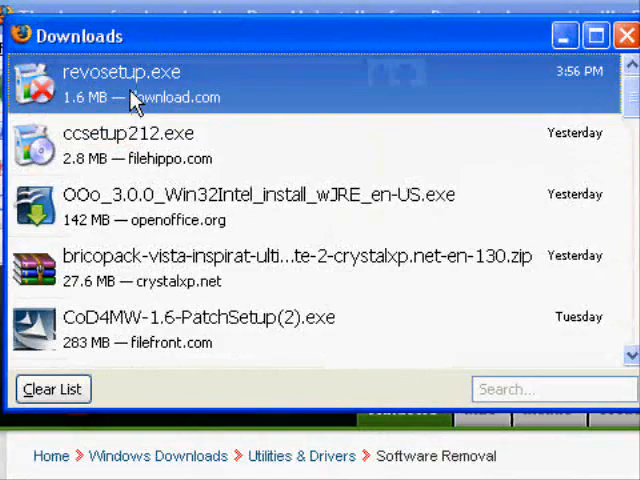
Step: Run revosetup.exe, install Revo Uninstaller 1.75 in English and launch it
double_click(108, 72)
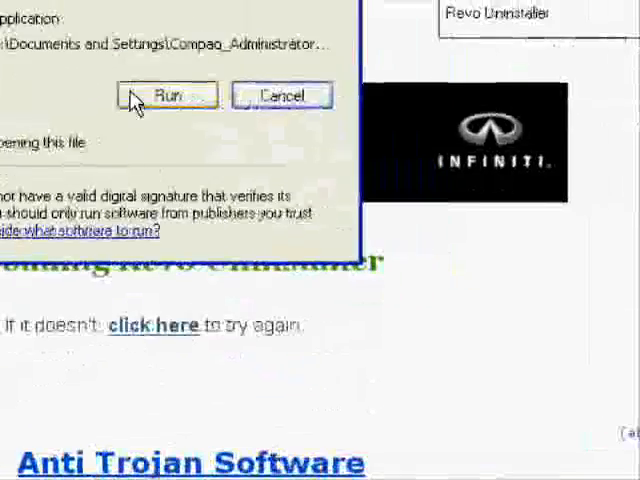
left_click(166, 95)
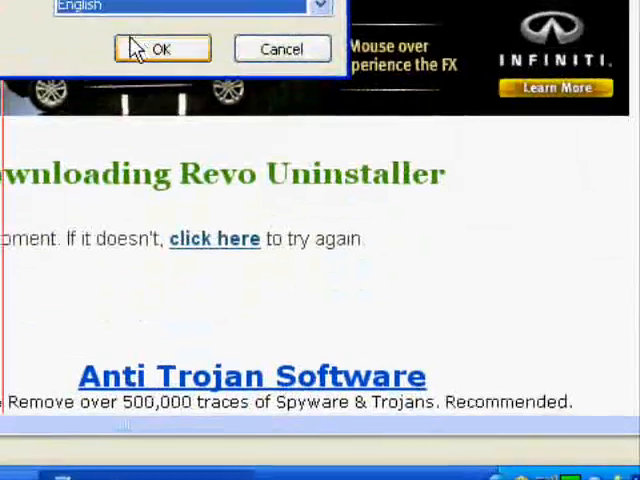
left_click(165, 48)
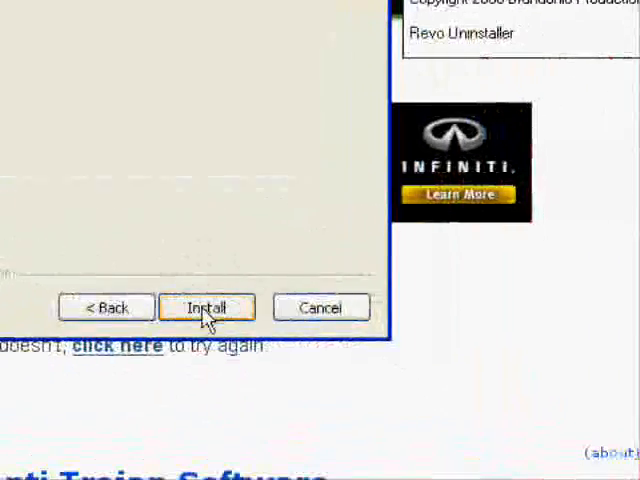
left_click(210, 307)
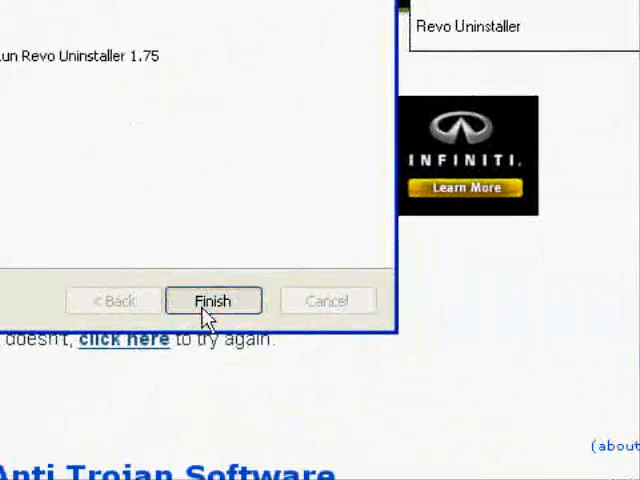
left_click(213, 300)
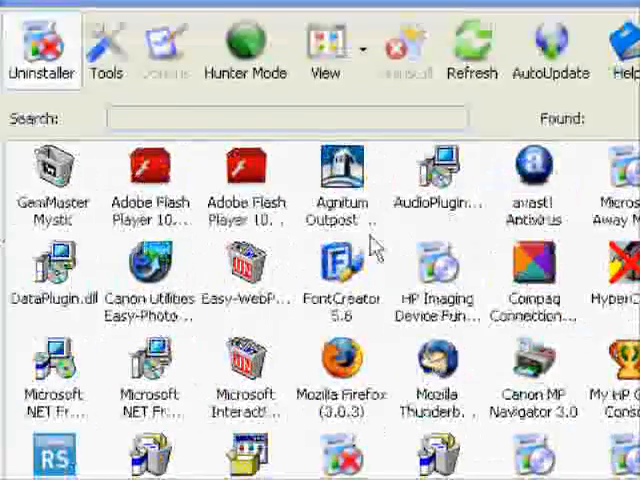
Step: Scroll the installed programs list to reach the My HP Games entry's commands
scroll("down", 3)
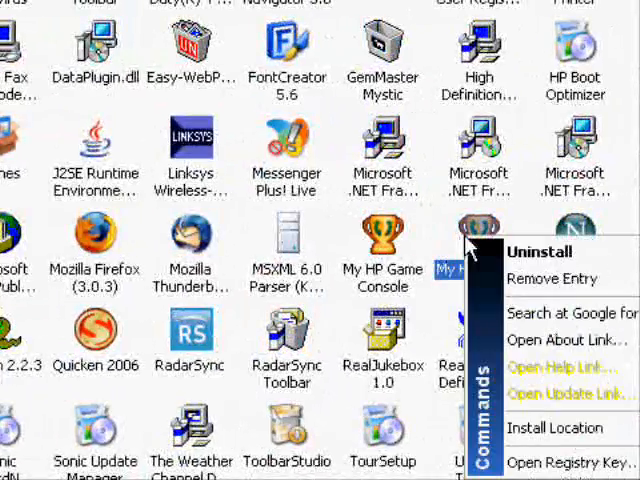
Step: Uninstall My HP Games, confirm the removal and keep the chosen leftover scan mode
left_click(543, 252)
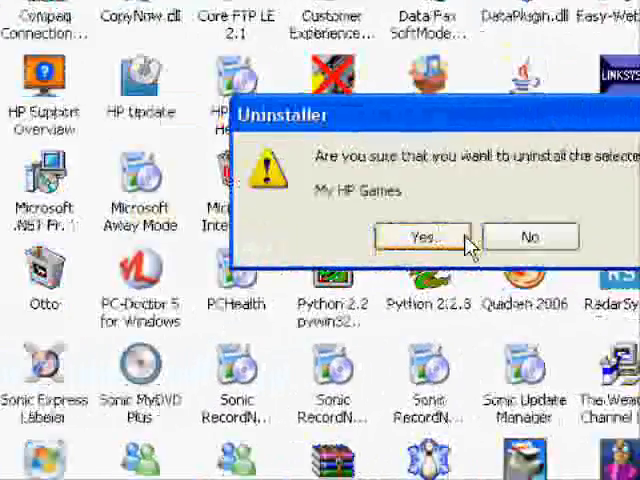
left_click(431, 237)
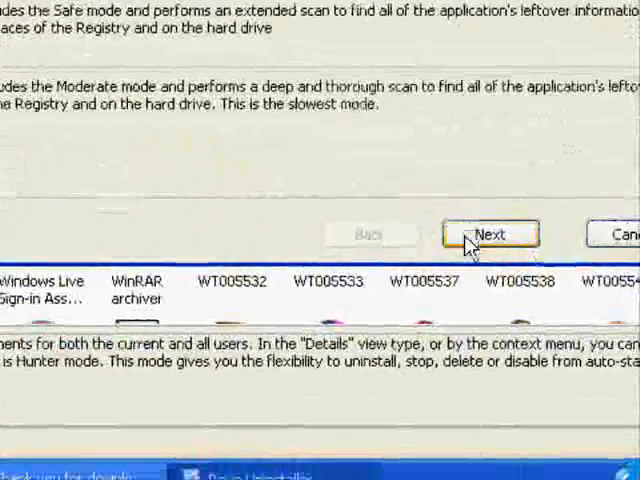
left_click(492, 232)
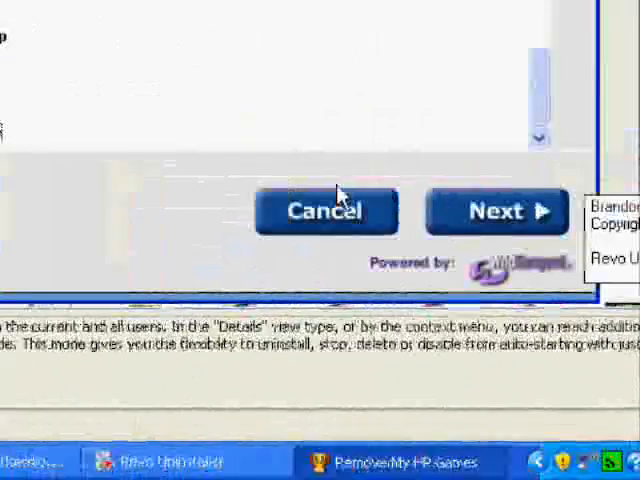
Step: Complete the My HP Games removal wizard and acknowledge its completion notice
left_click(497, 211)
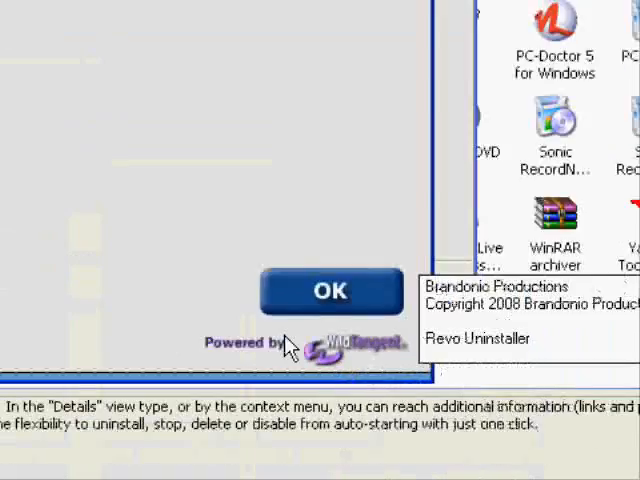
left_click(331, 291)
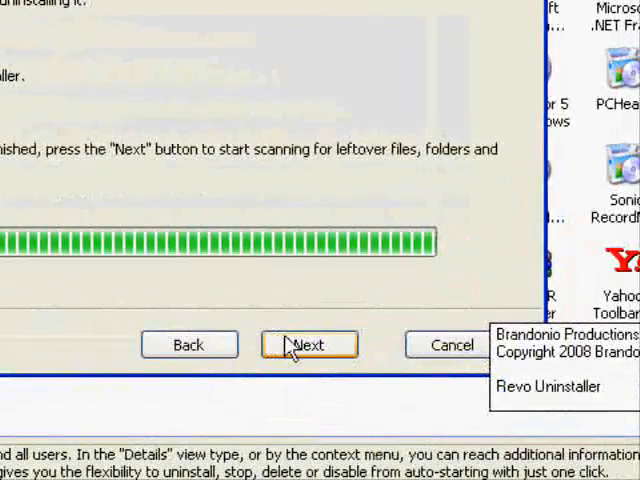
Step: Scan for My HP Games leftovers and display the found leftover registry entries
left_click(309, 344)
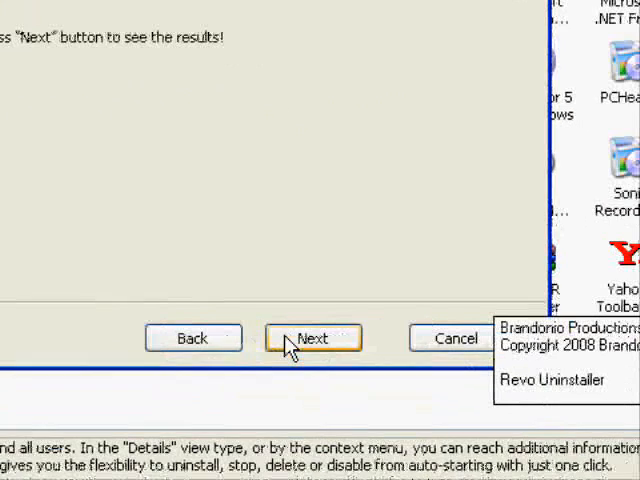
left_click(311, 338)
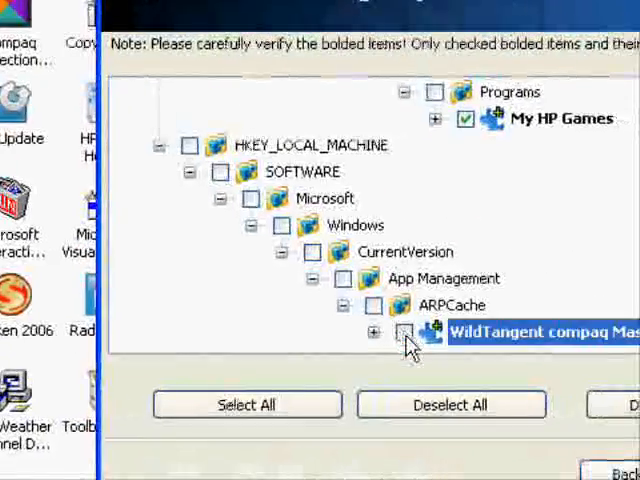
Step: Mark WildTangent compaq Master Uninstall too and delete the checked leftover registry entries
left_click(441, 339)
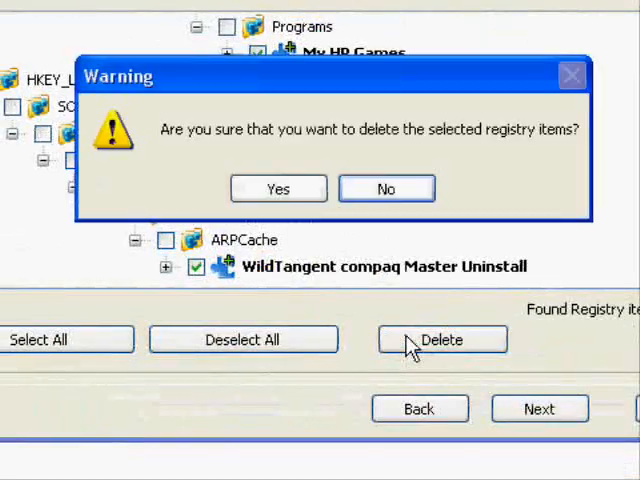
left_click(278, 188)
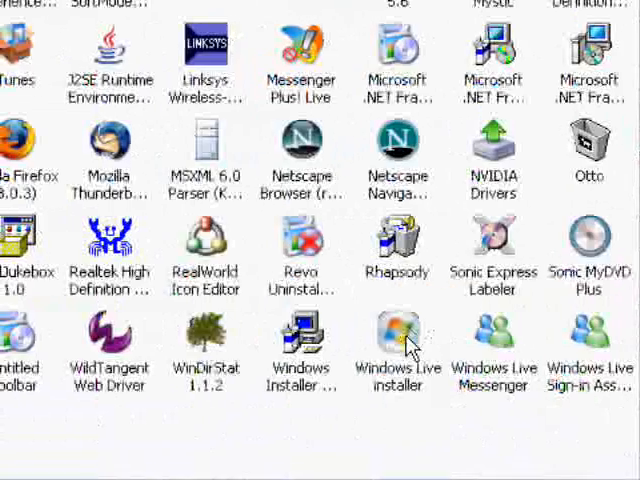
scroll("down", 3)
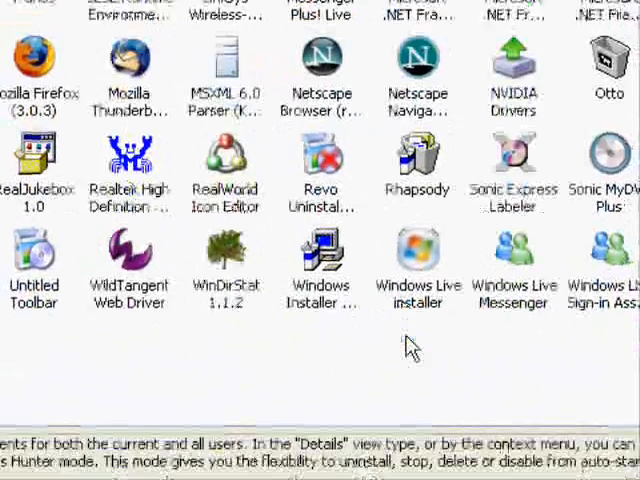